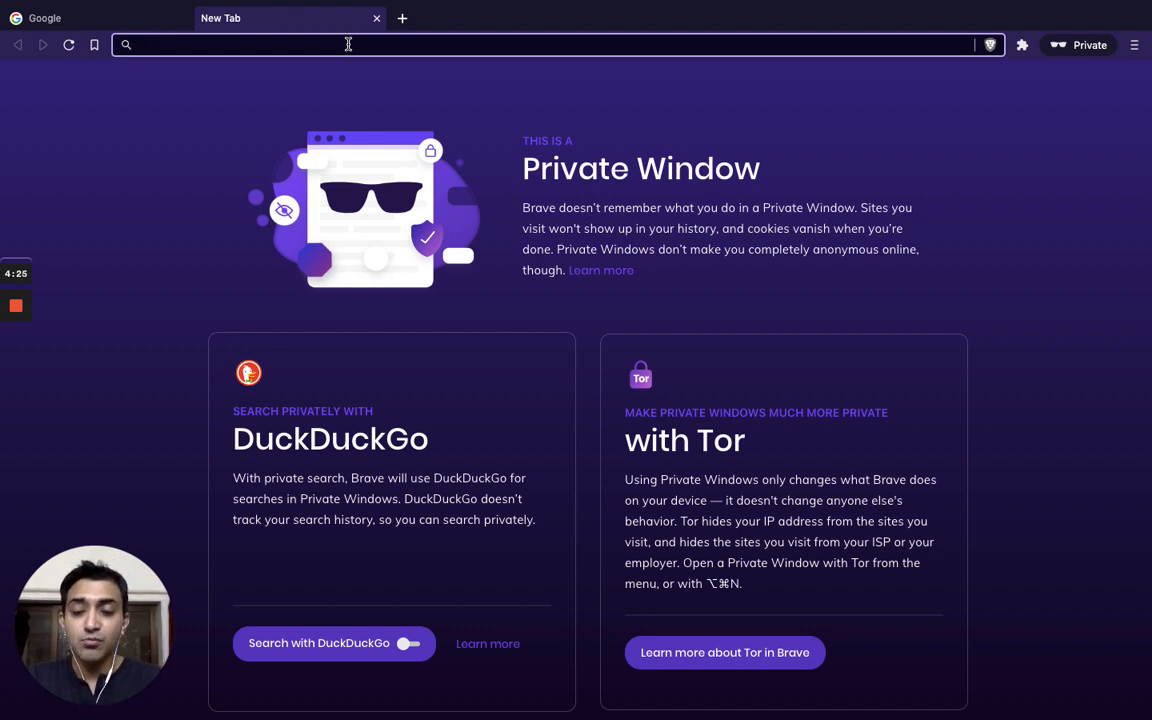
Search 'iphone mini' and scroll through the results on both Google and DuckDuckGo.
{"action": "type", "text": "iphone"}
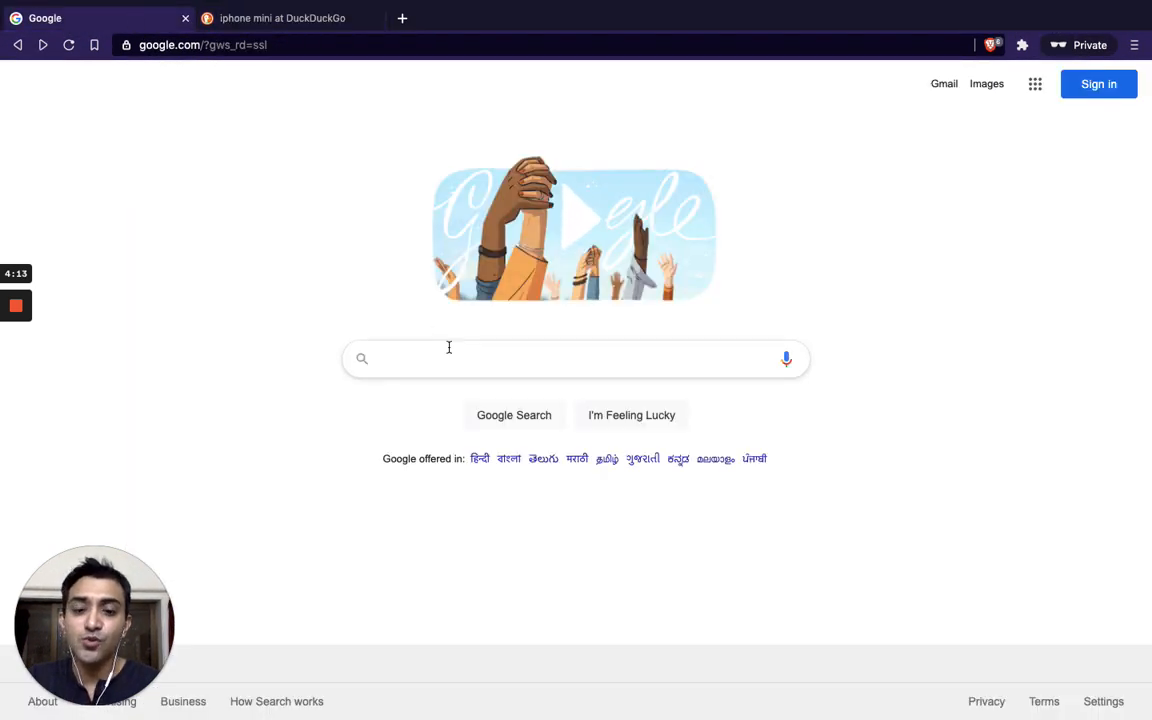
{"action": "type", "text": "iphone mi"}
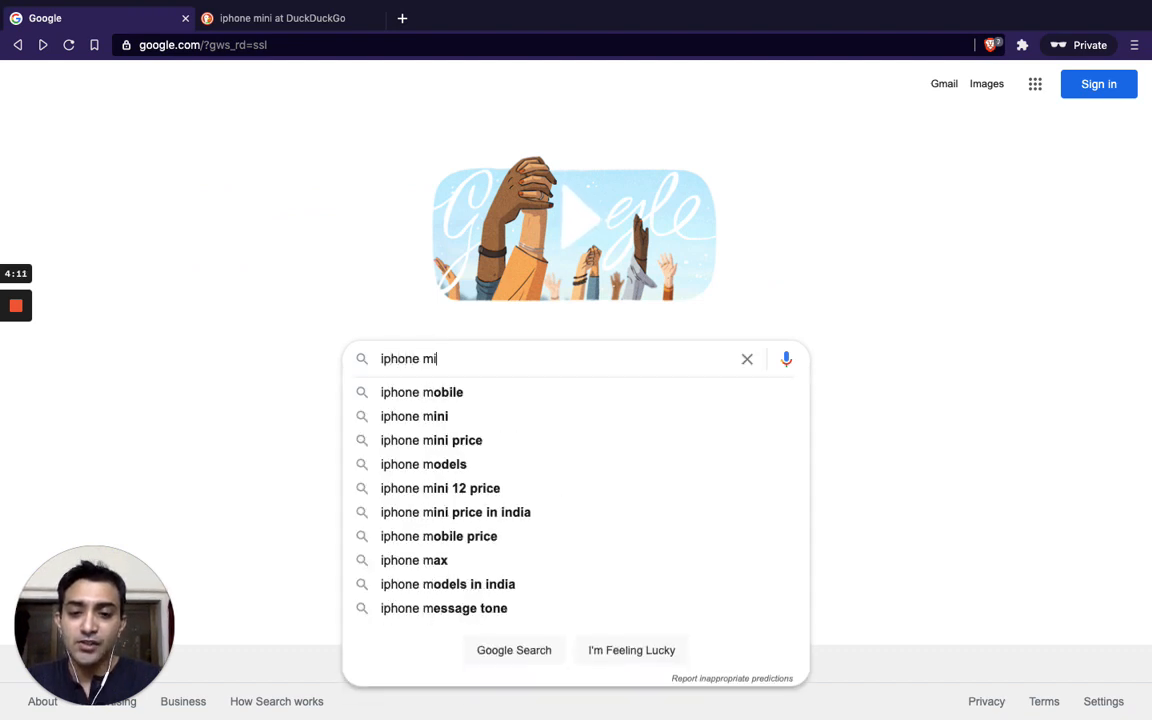
{"action": "left_click", "coordinate": [414, 416]}
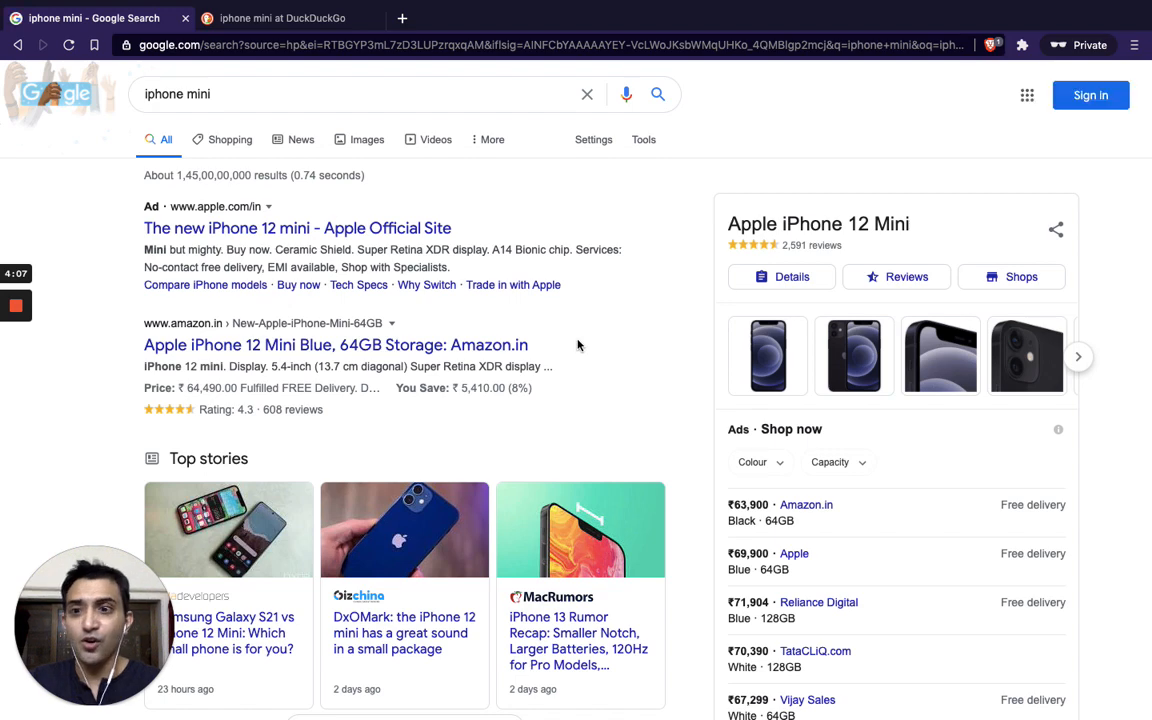
{"action": "scroll", "scroll_direction": "down", "scroll_amount": 3}
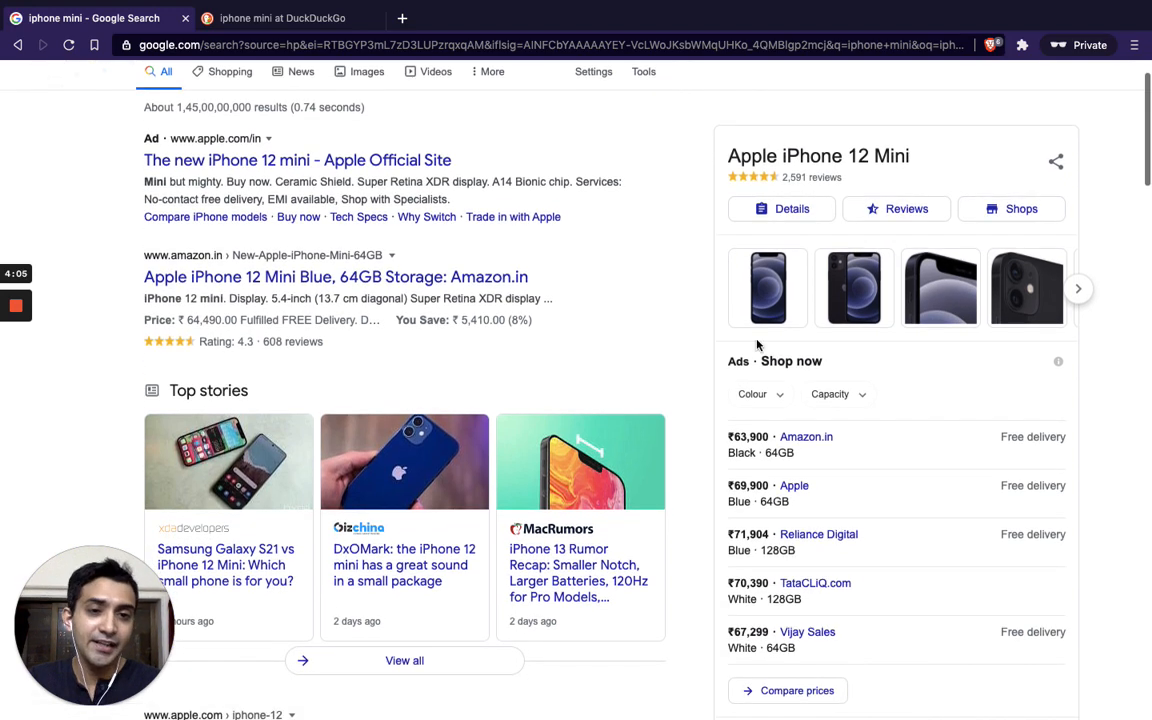
{"action": "scroll", "scroll_direction": "down", "scroll_amount": 3}
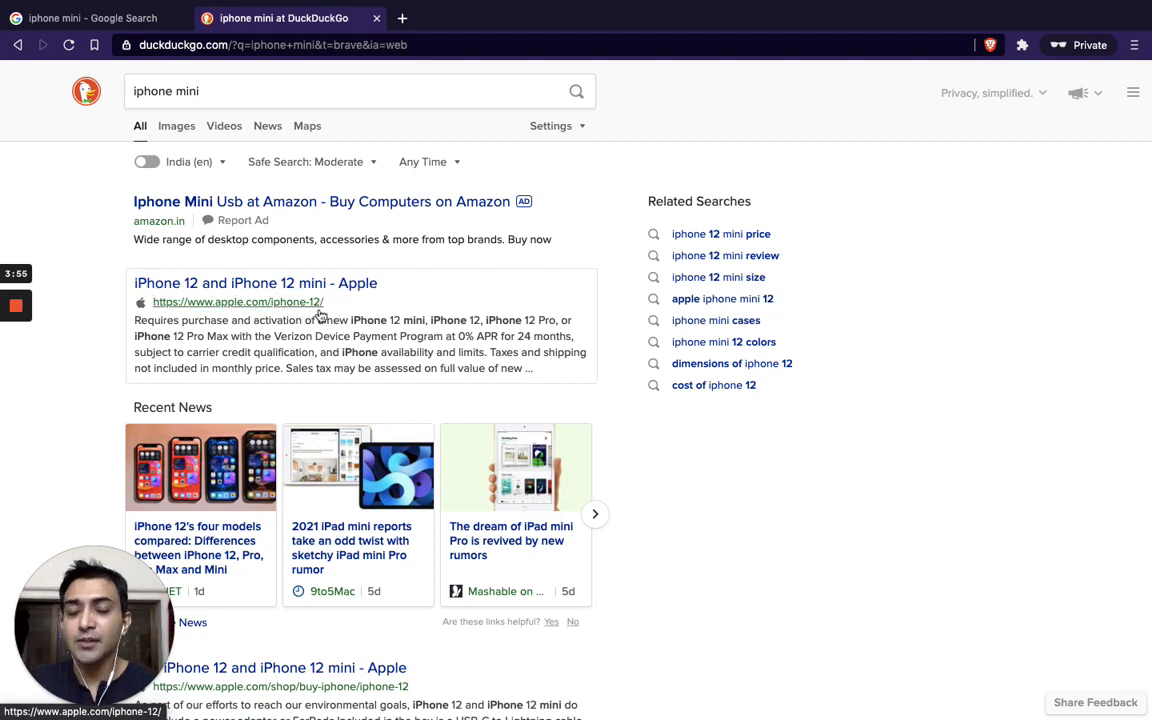
{"action": "scroll", "scroll_direction": "down", "scroll_amount": 3}
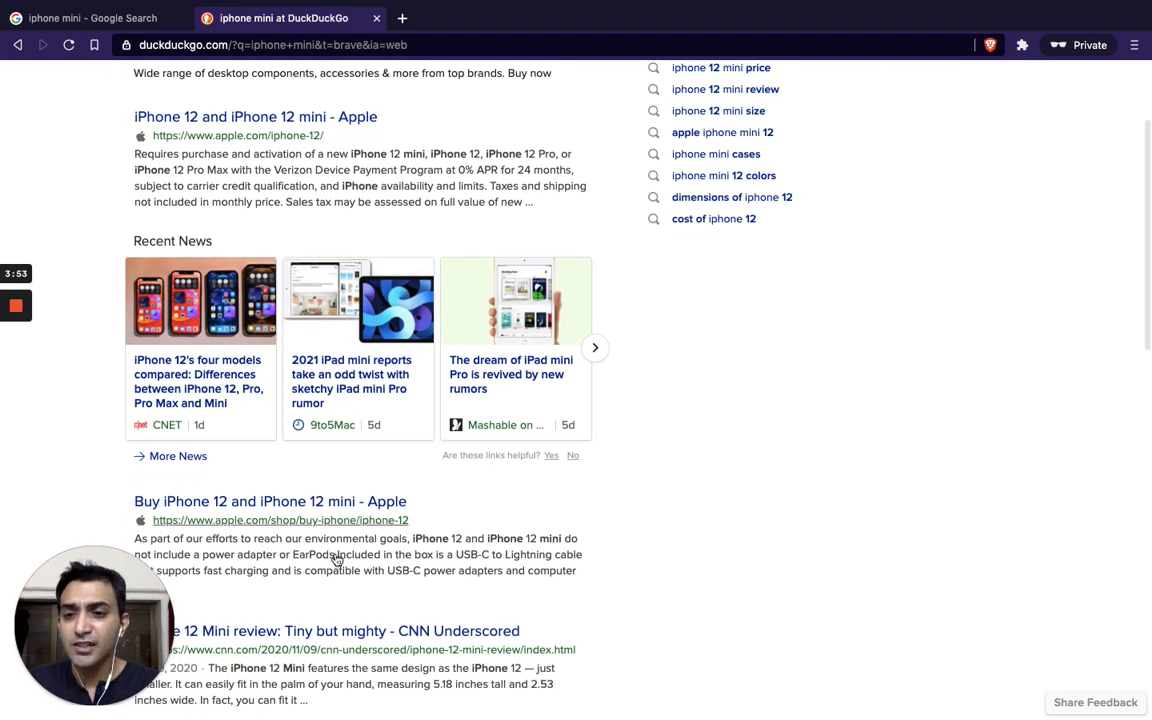
{"action": "scroll", "scroll_direction": "down", "scroll_amount": 3}
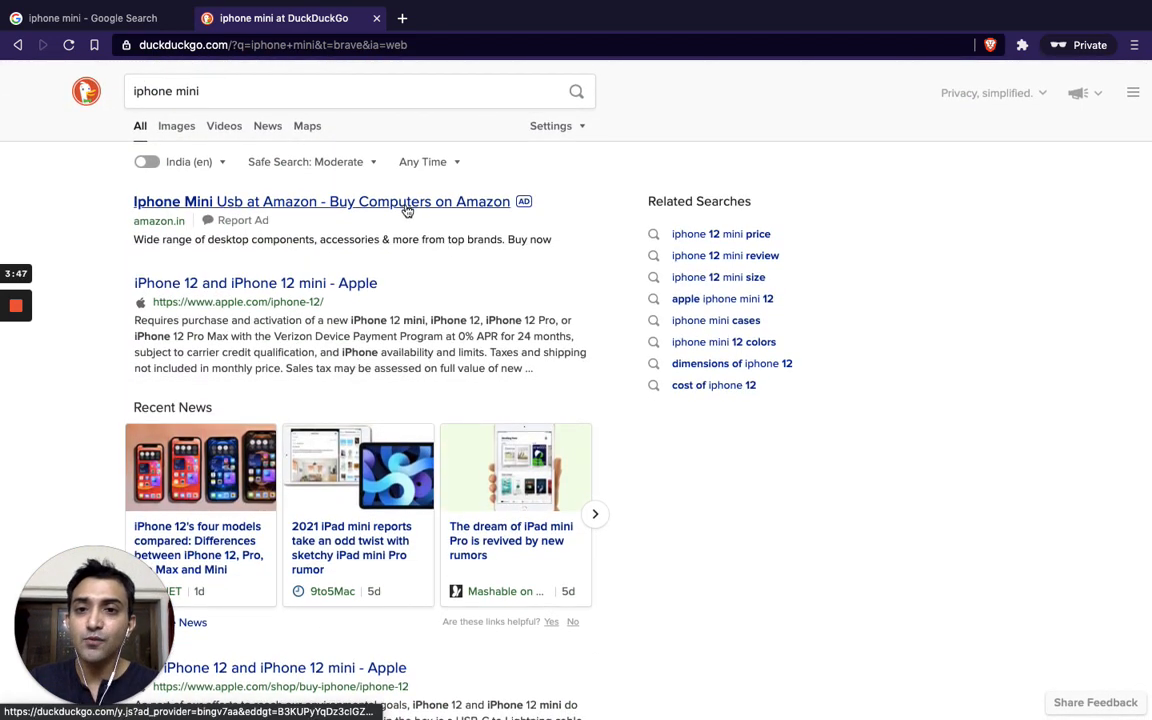
{"action": "mouse_move", "coordinate": [364, 216]}
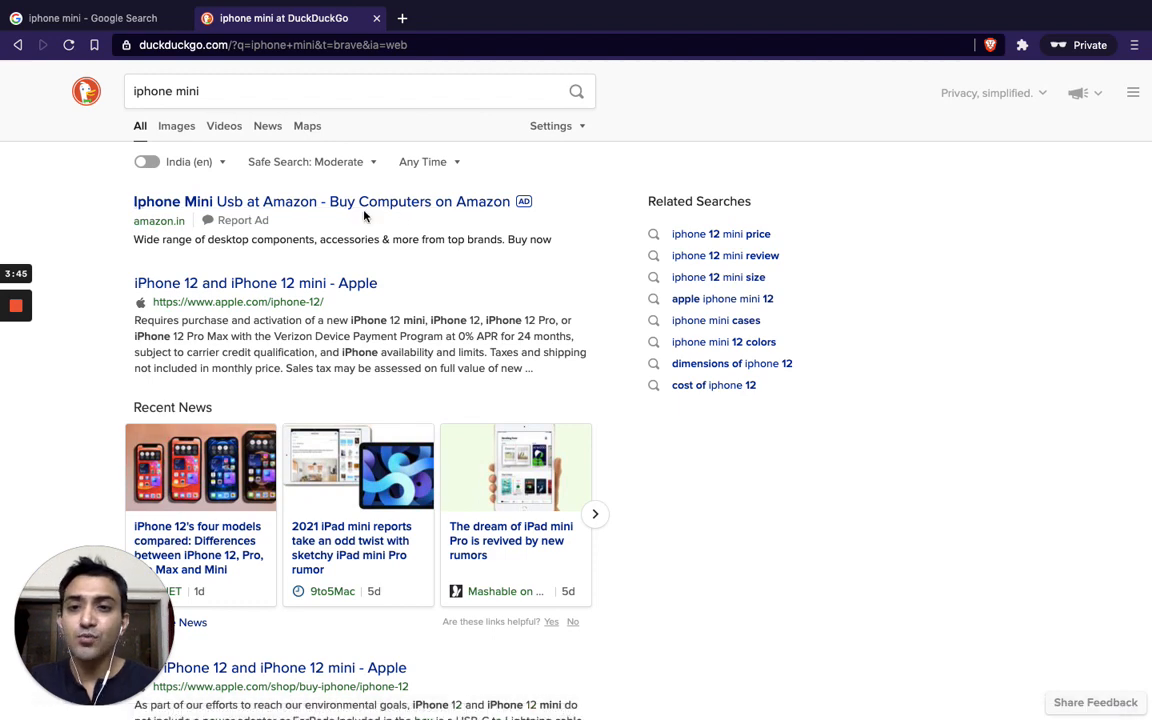
Return to the Google 'iphone mini' results and scroll past the iPhone 12 Mini panel and shopping listings.
{"action": "left_click", "coordinate": [90, 18]}
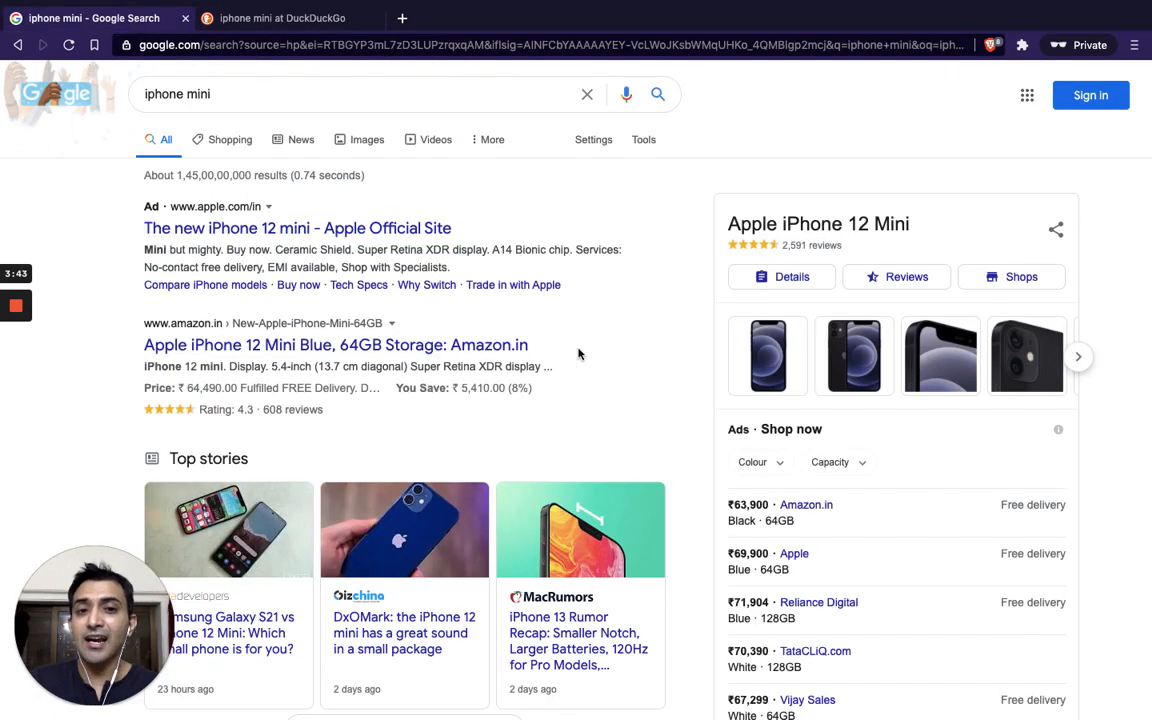
{"action": "scroll", "scroll_direction": "down", "scroll_amount": 3}
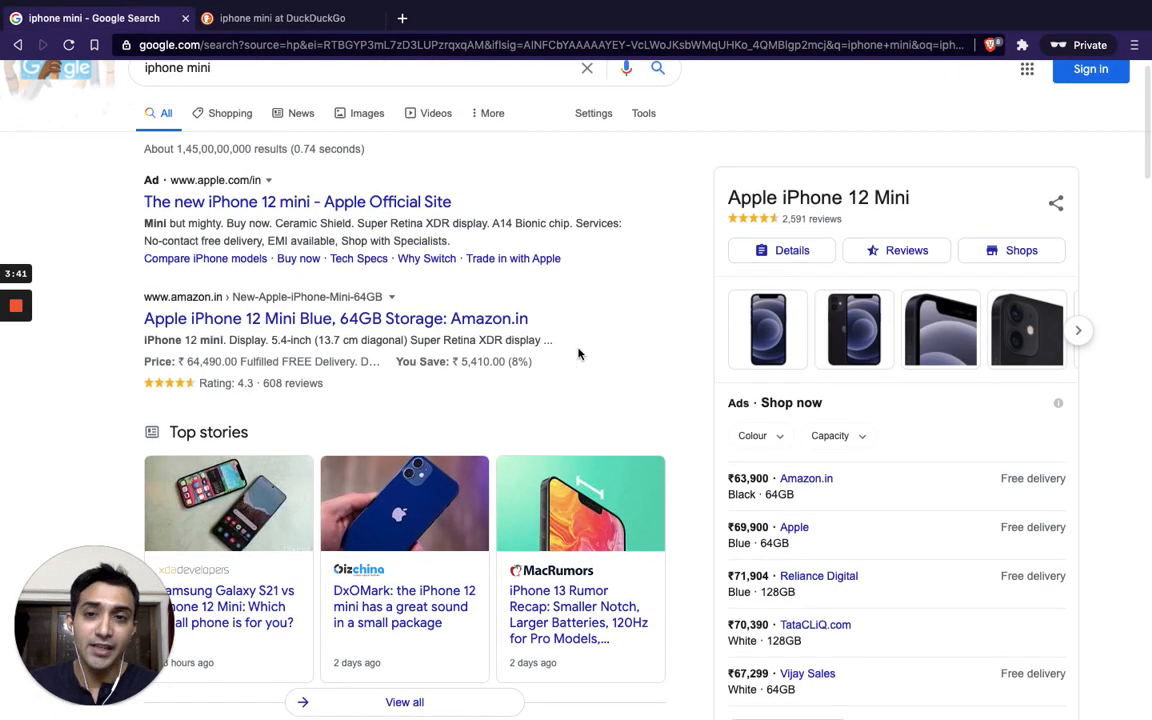
{"action": "scroll", "scroll_direction": "down", "scroll_amount": 3}
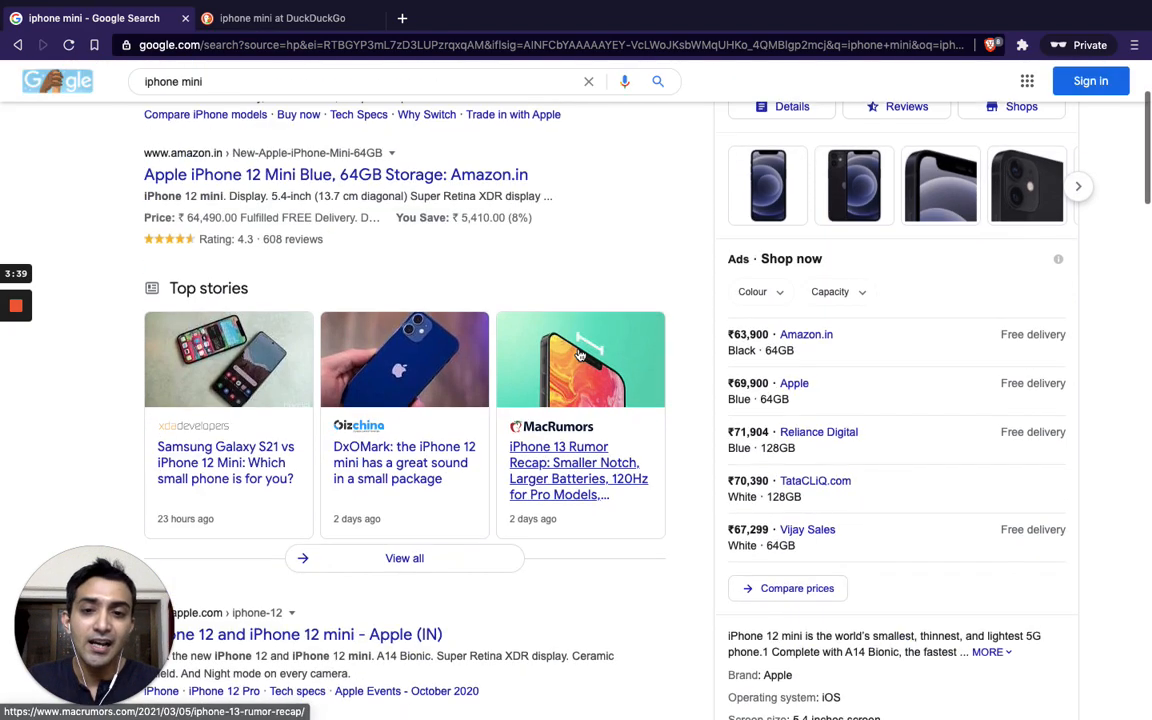
{"action": "scroll", "scroll_direction": "down", "scroll_amount": 3}
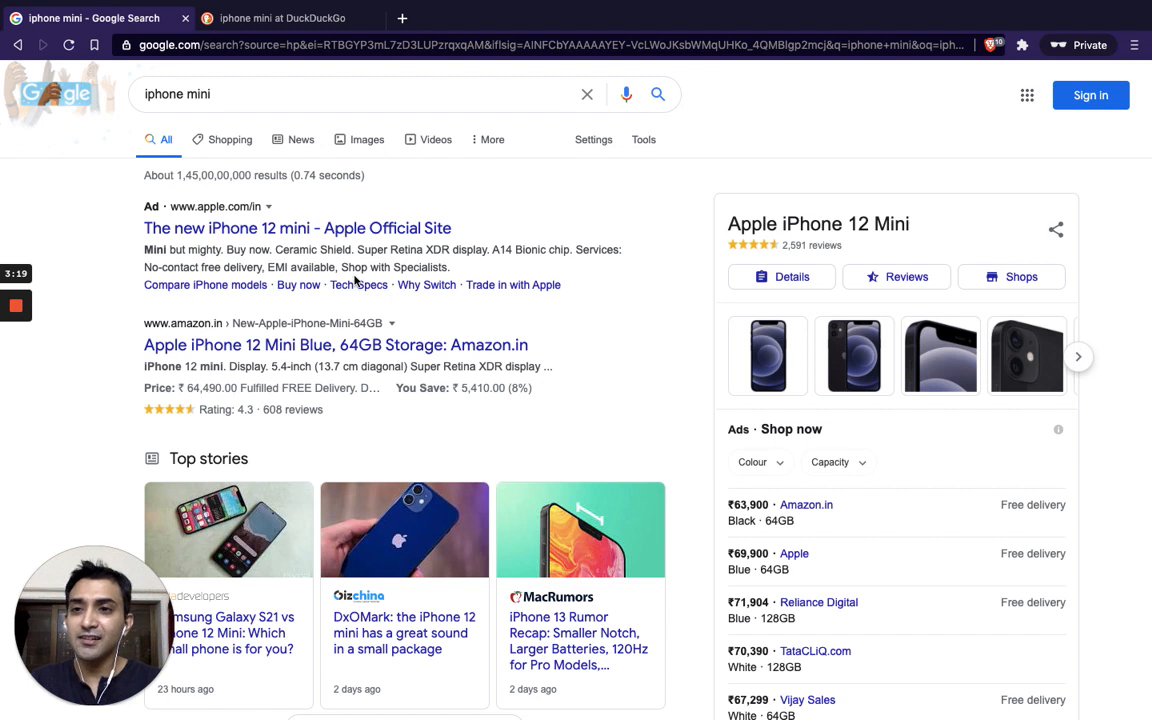
{"action": "mouse_move", "coordinate": [224, 118]}
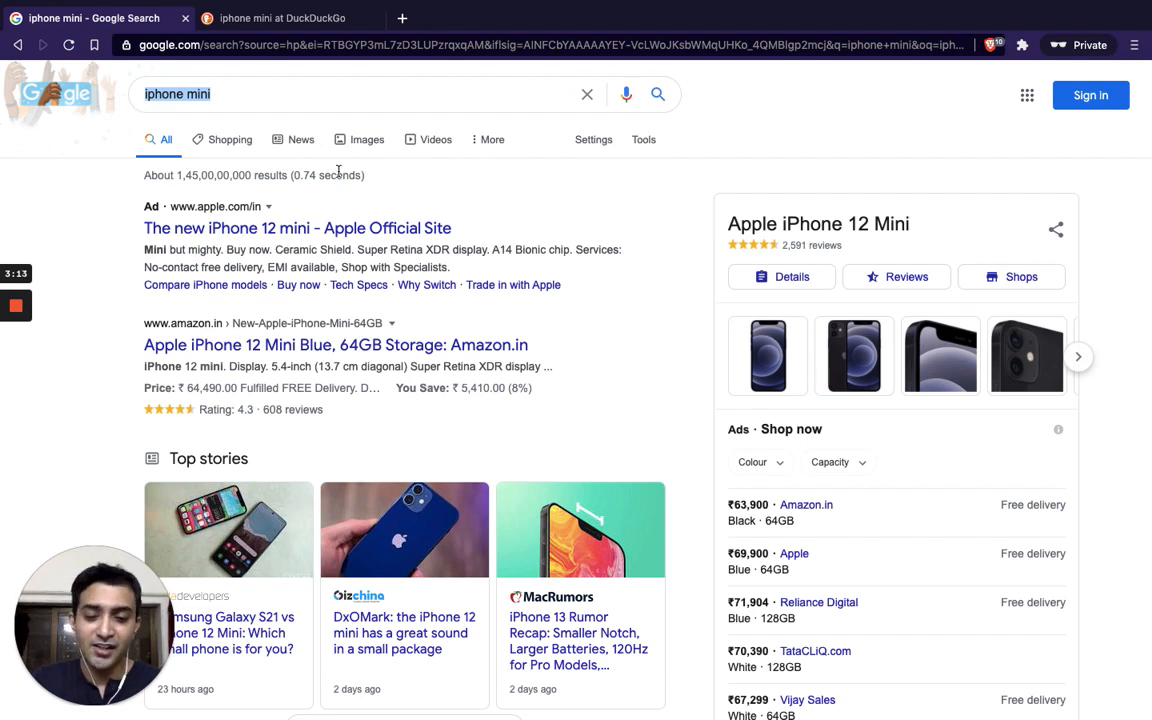
Search 'women's day' on DuckDuckGo, scroll its International Women's Day results, then return to Google's.
{"action": "type", "text": "women"}
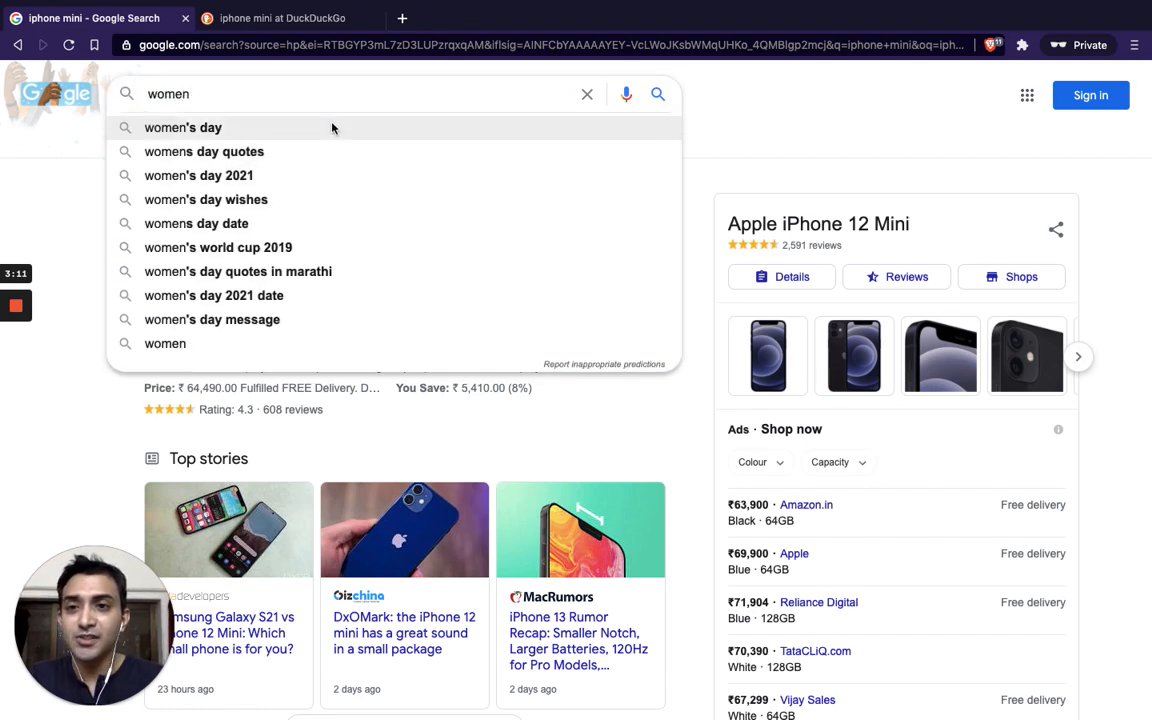
{"action": "left_click", "coordinate": [280, 18]}
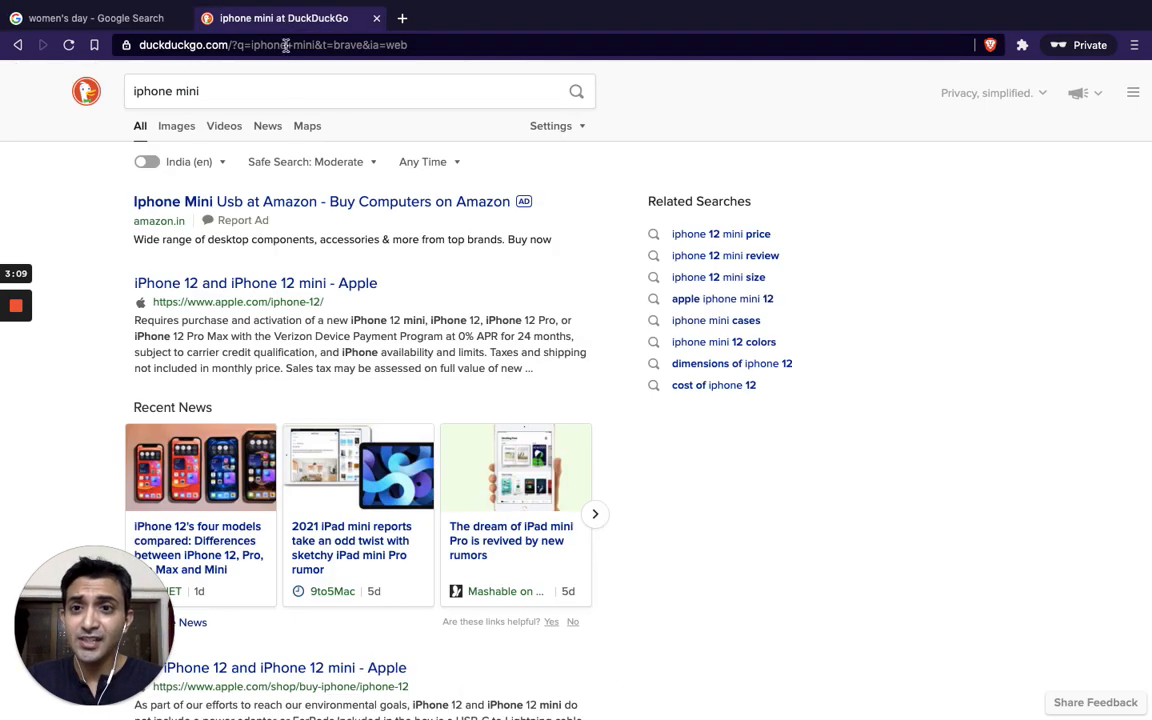
{"action": "type", "text": "women%27s"}
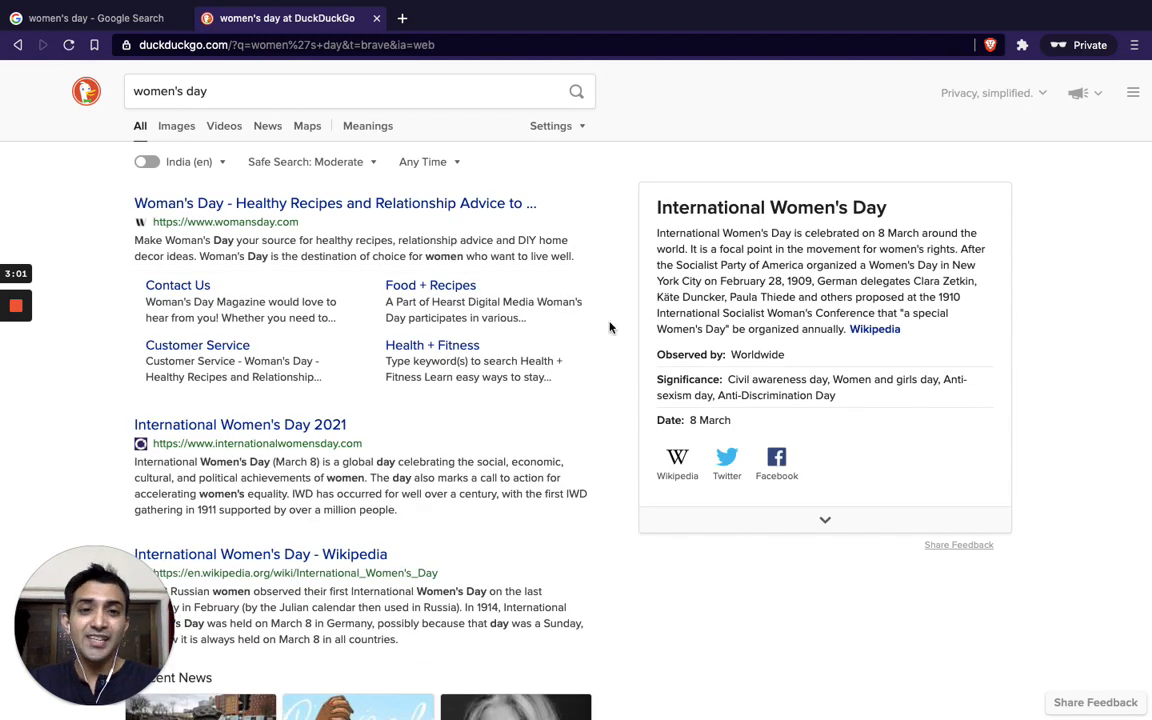
{"action": "scroll", "scroll_direction": "down", "scroll_amount": 3}
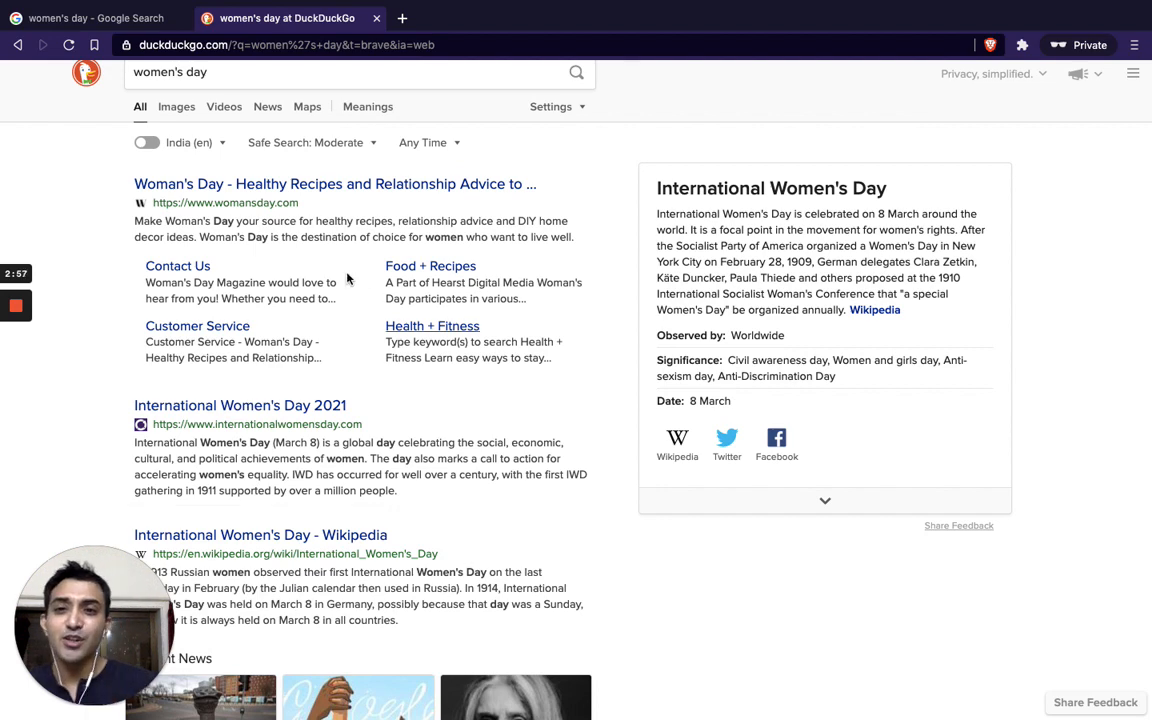
{"action": "scroll", "scroll_direction": "down", "scroll_amount": 3}
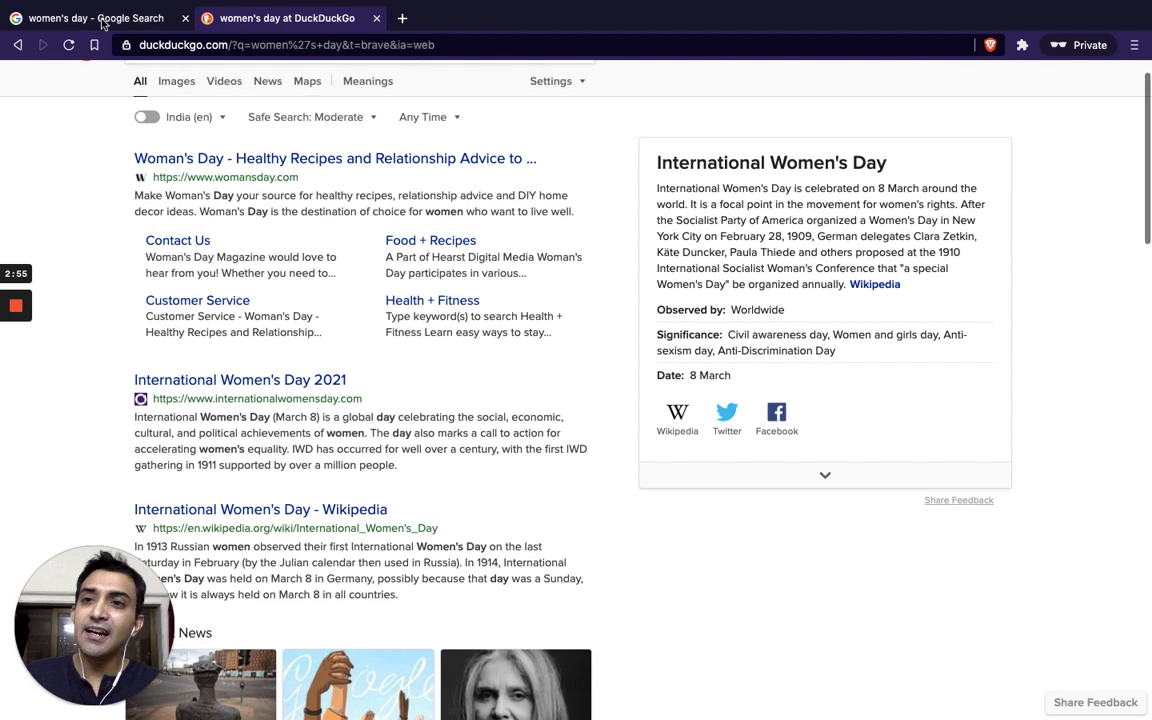
{"action": "left_click", "coordinate": [96, 18]}
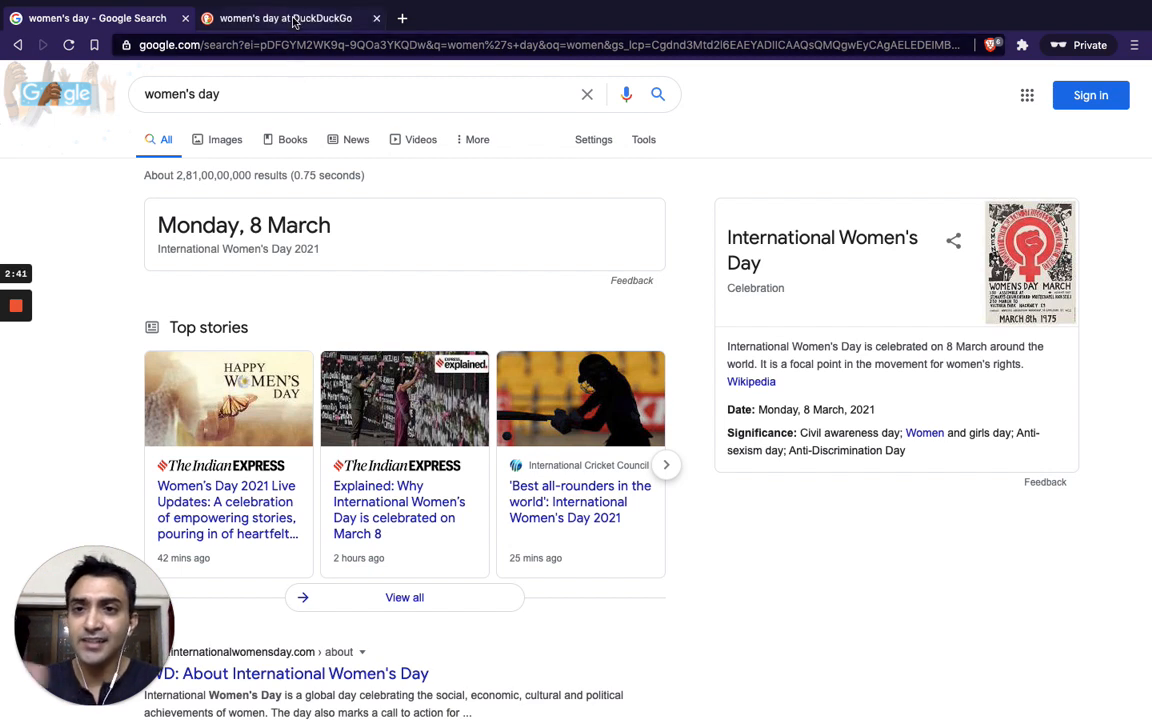
Replace Google's 'women's day' query with 'wb elections' and move to the DuckDuckGo tab.
{"action": "left_click", "coordinate": [264, 94]}
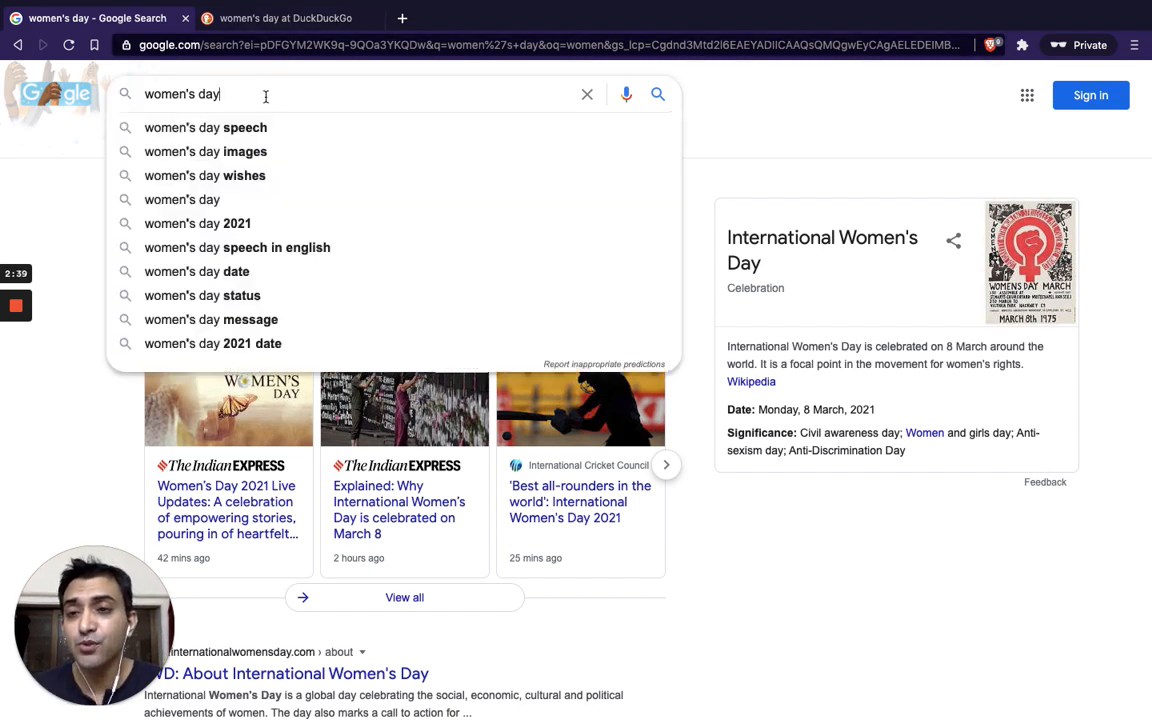
{"action": "triple_click", "coordinate": [182, 94]}
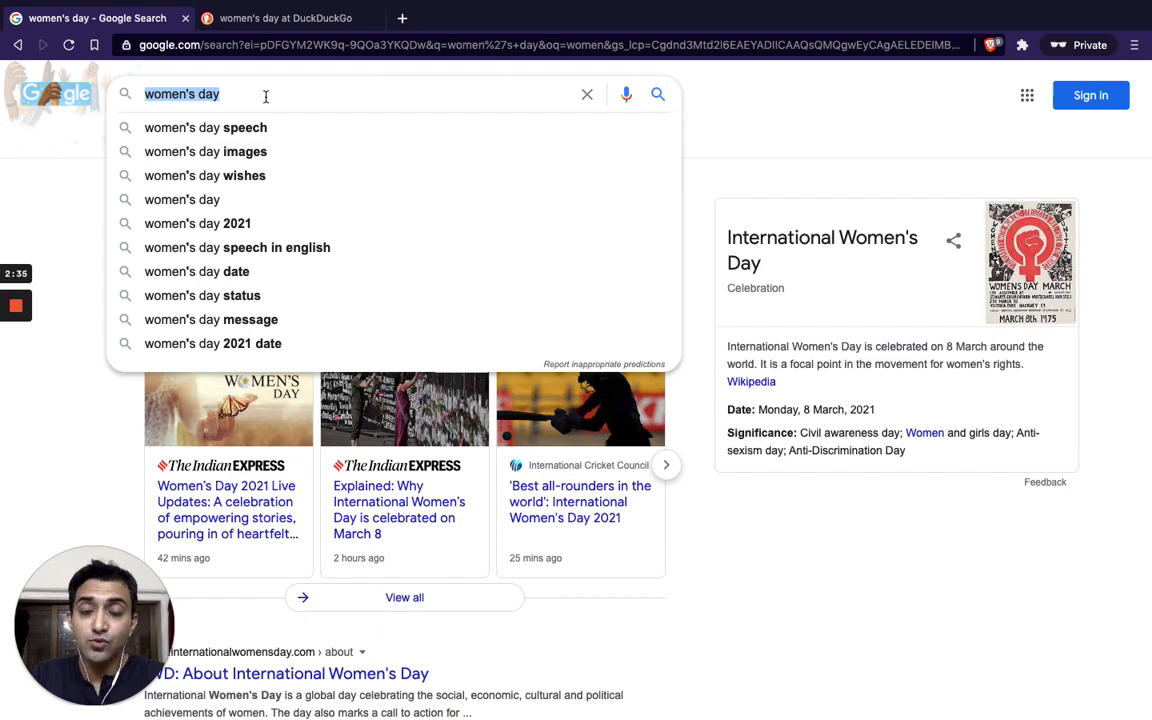
{"action": "type", "text": "wb elections"}
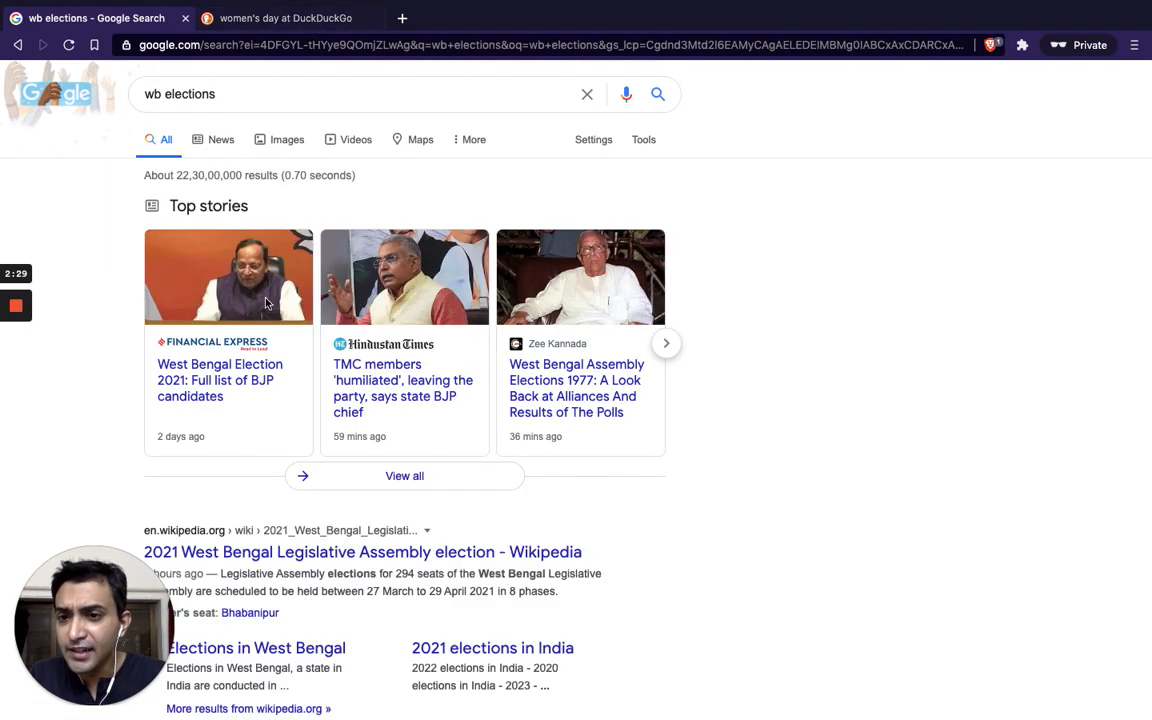
{"action": "left_click", "coordinate": [286, 18]}
{"action": "type", "text": "w"}
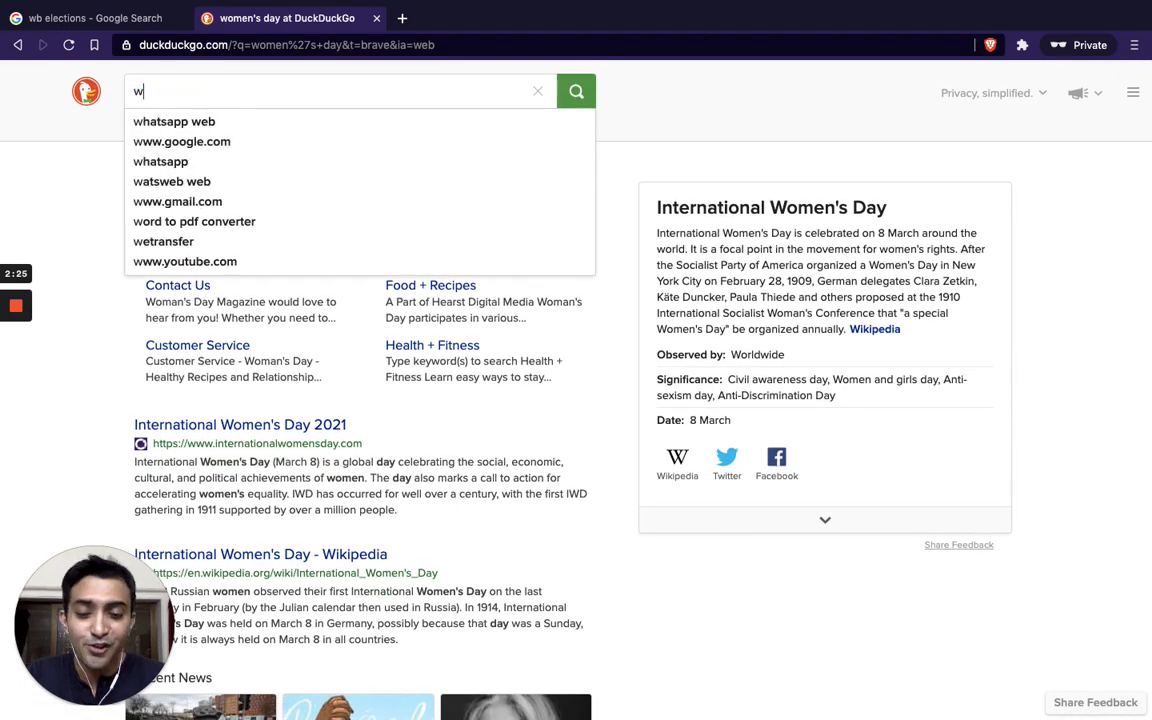
Search 'wb elections' on DuckDuckGo and scroll the results to compare with Google's.
{"action": "type", "text": "b elections"}
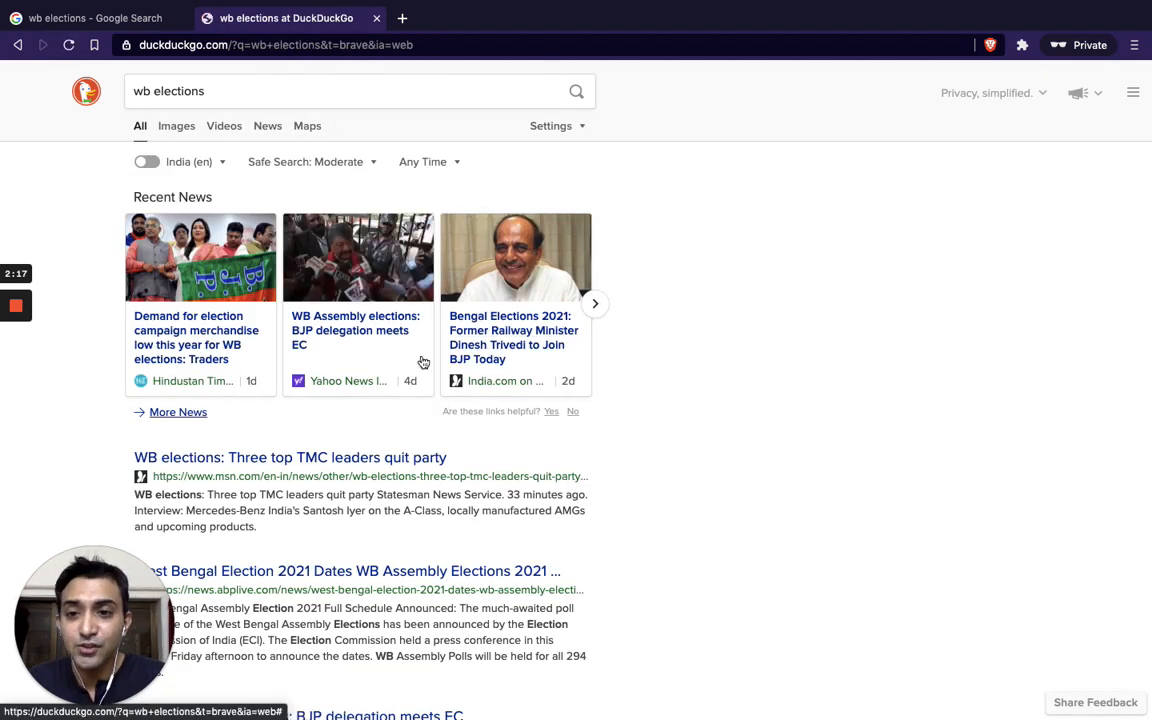
{"action": "scroll", "scroll_direction": "down", "scroll_amount": 3}
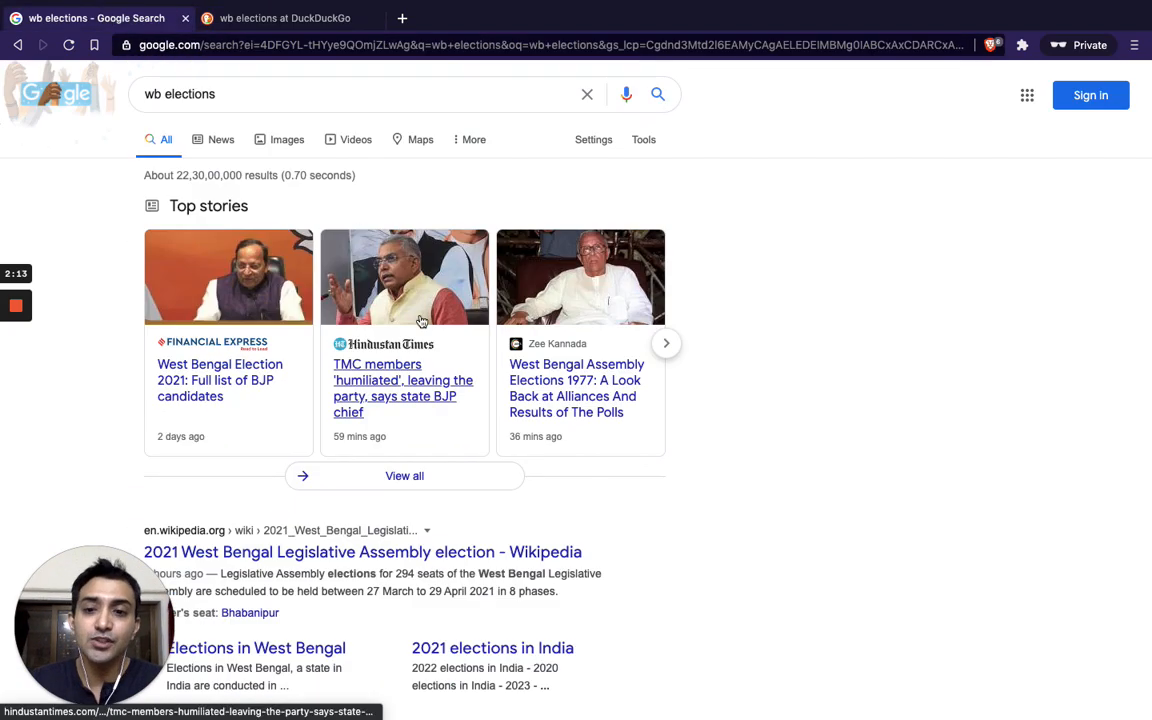
{"action": "scroll", "scroll_direction": "down", "scroll_amount": 3}
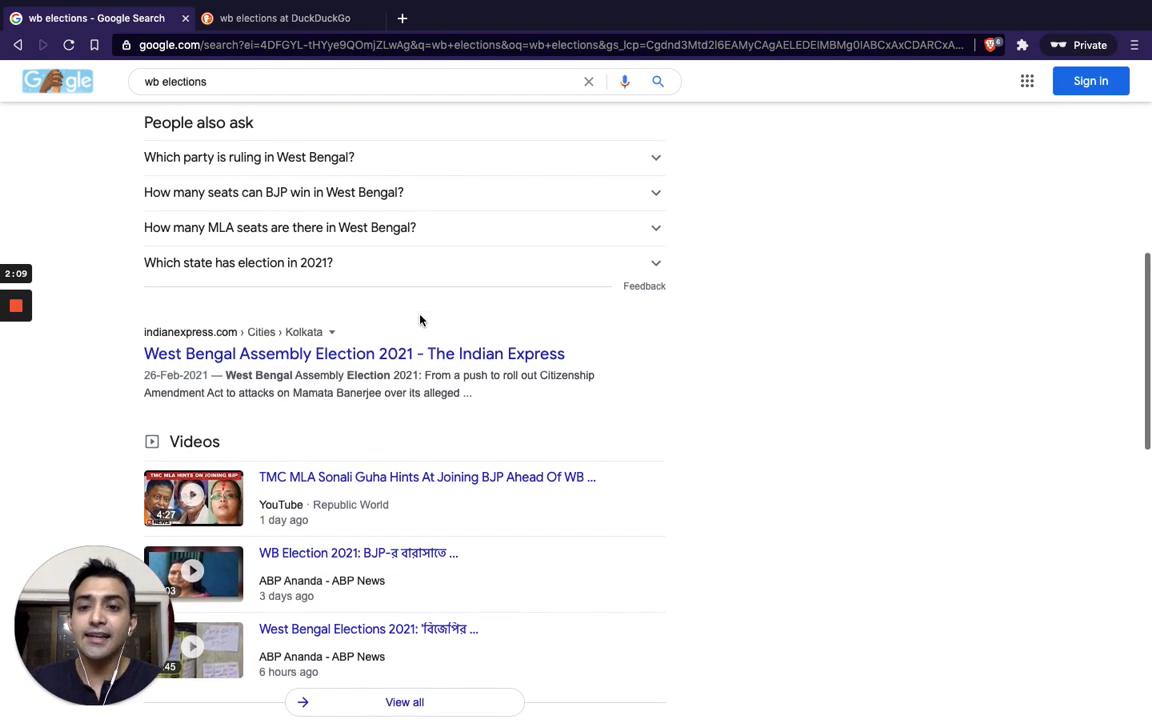
{"action": "mouse_move", "coordinate": [336, 264]}
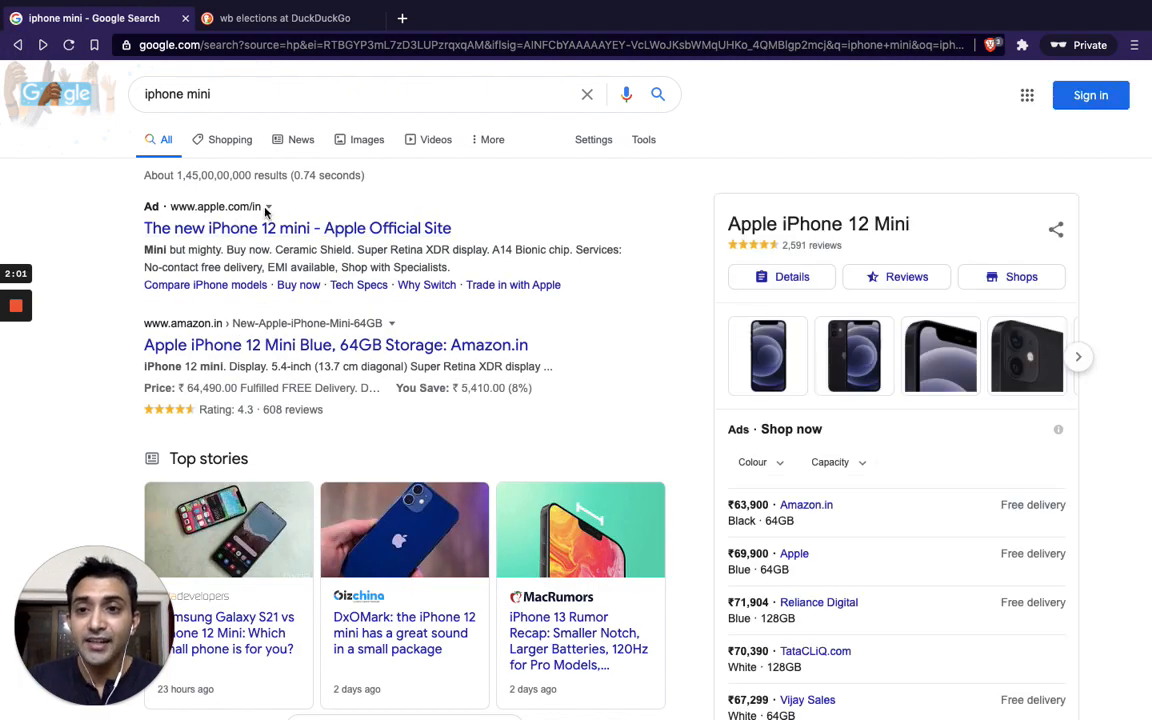
{"action": "left_click", "coordinate": [280, 18]}
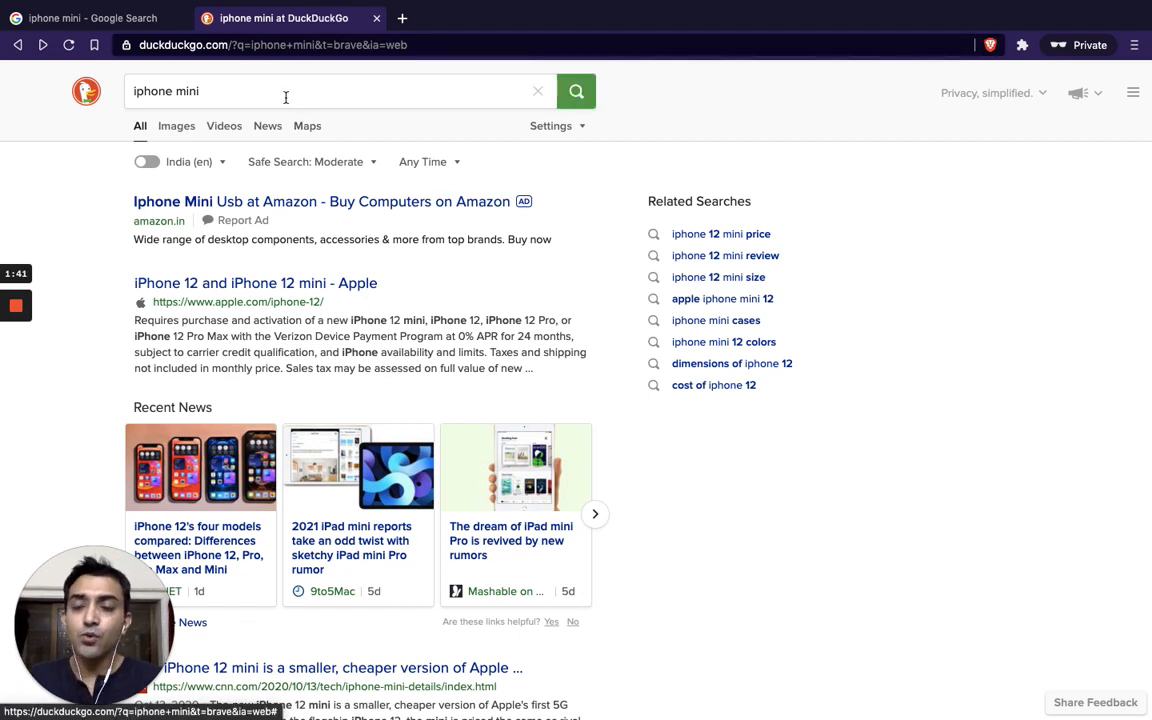
Replace DuckDuckGo's 'iphone mini' query with 'html 5 templates' and return to the Google tab.
{"action": "left_click", "coordinate": [284, 92]}
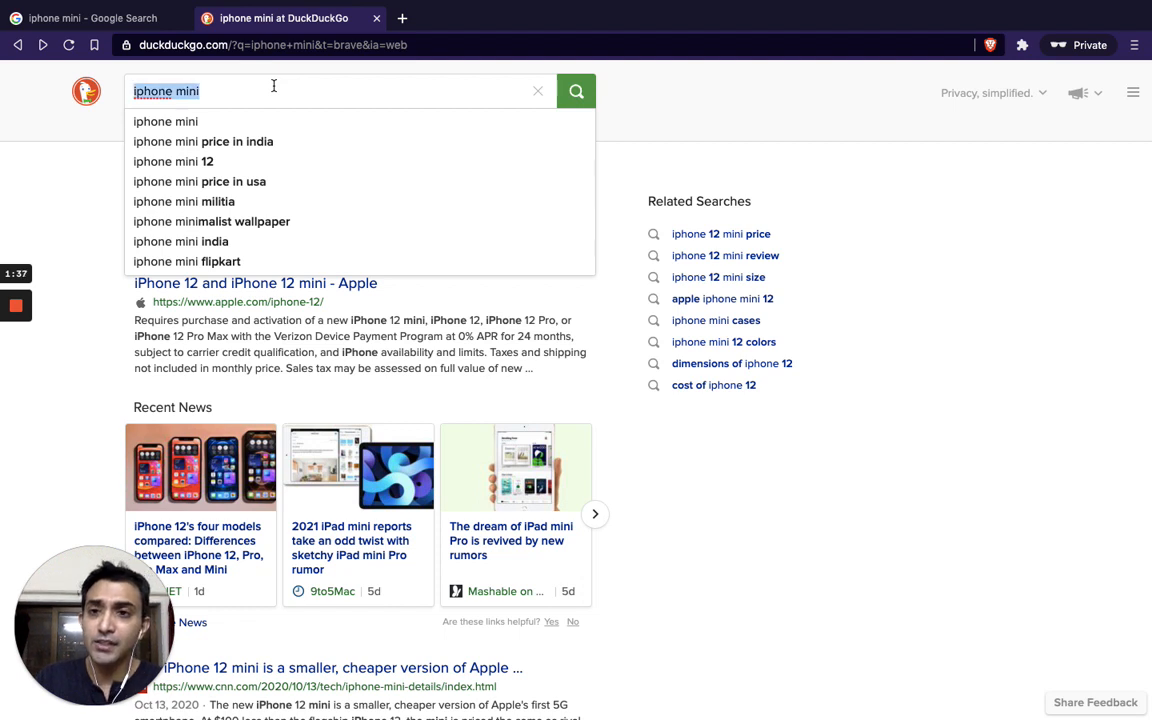
{"action": "type", "text": "html 5 templates"}
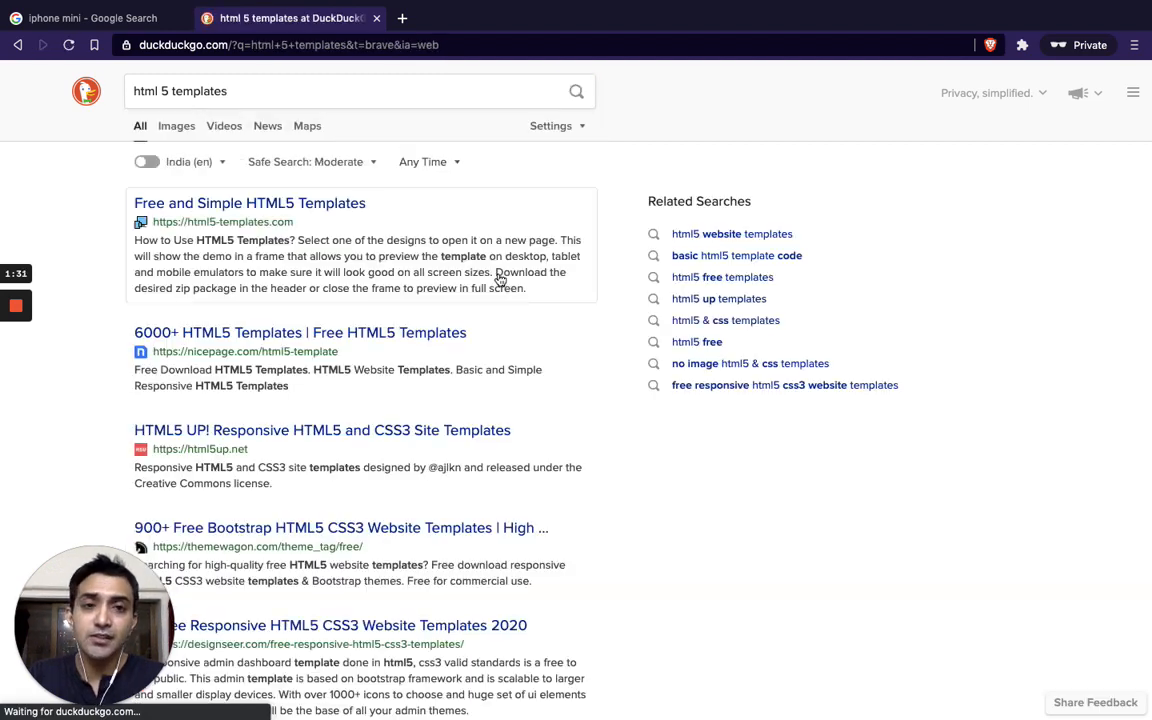
{"action": "mouse_move", "coordinate": [388, 420]}
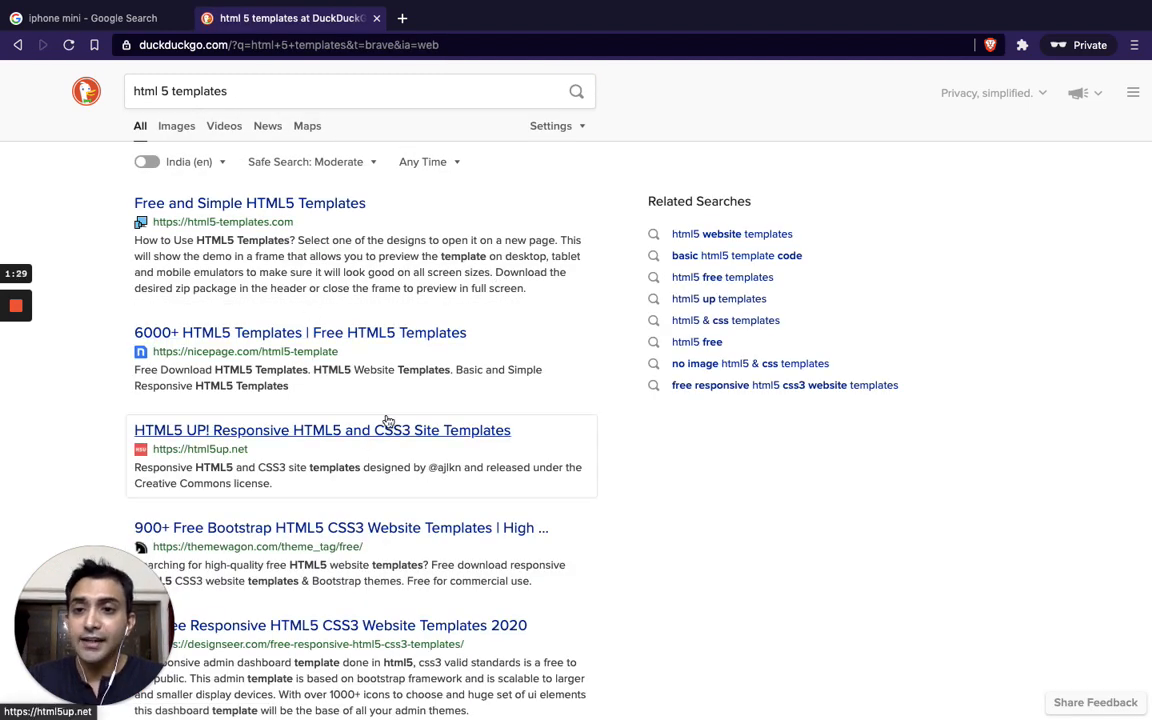
{"action": "left_click", "coordinate": [90, 18]}
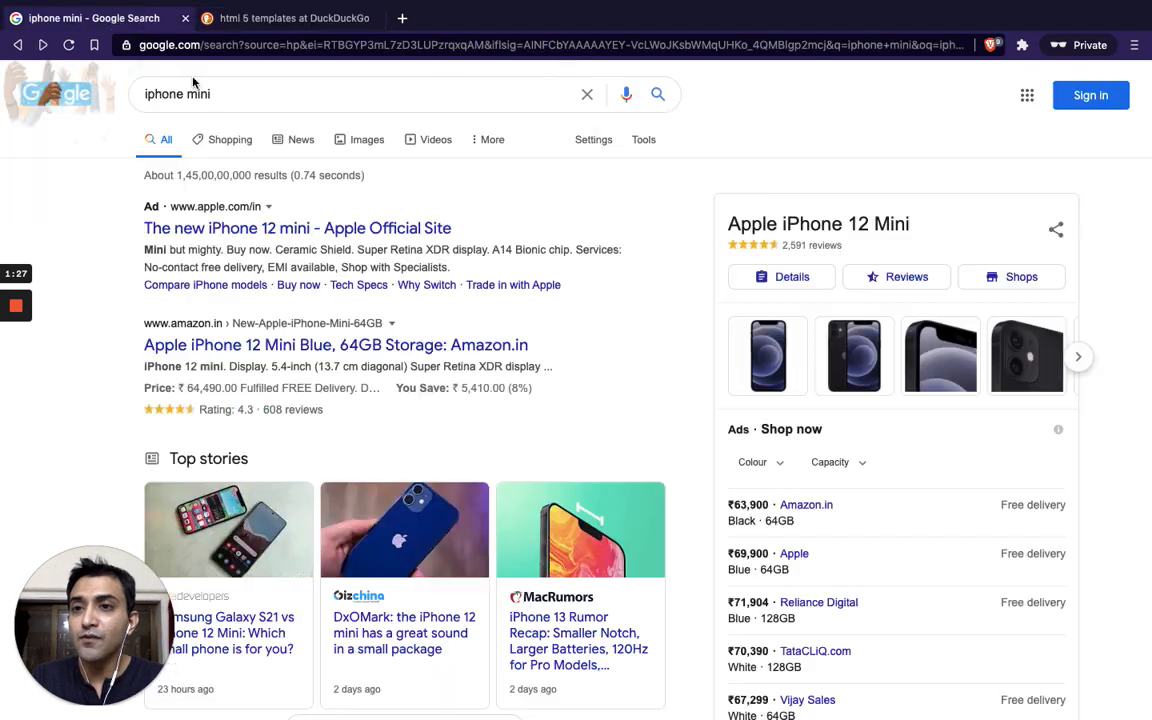
Search 'html 5 templates' on Google, scroll its results, then scroll DuckDuckGo's results for comparison.
{"action": "type", "text": "html 5 templates"}
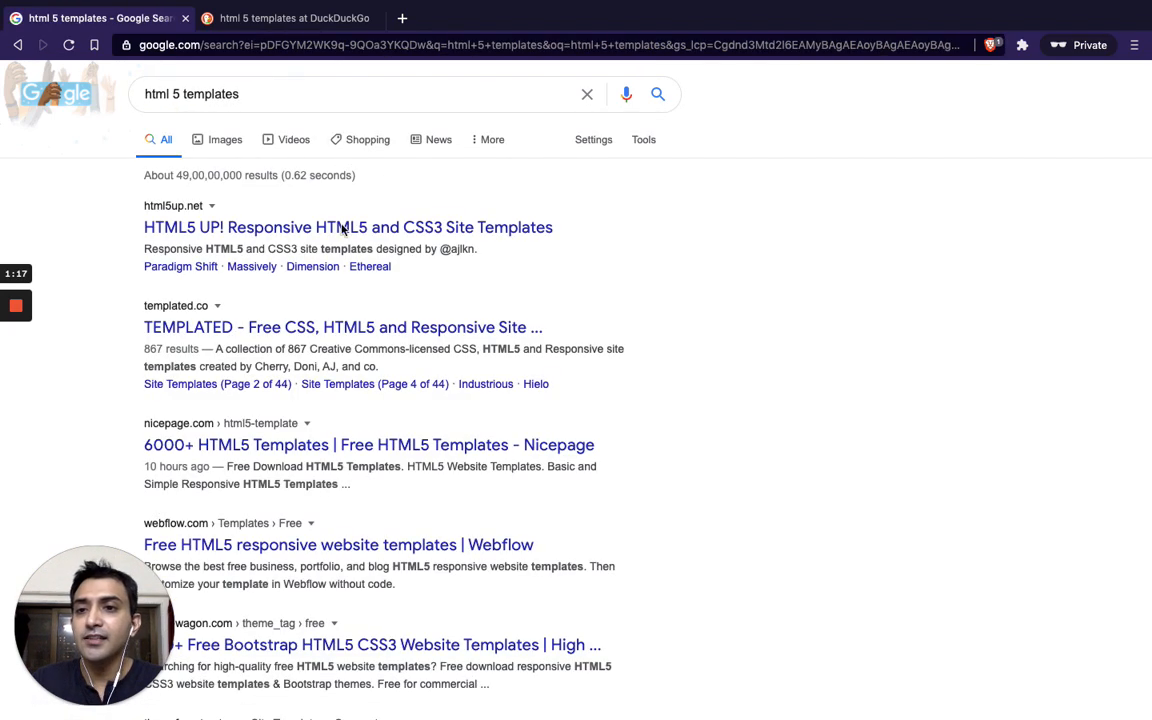
{"action": "scroll", "scroll_direction": "down", "scroll_amount": 3}
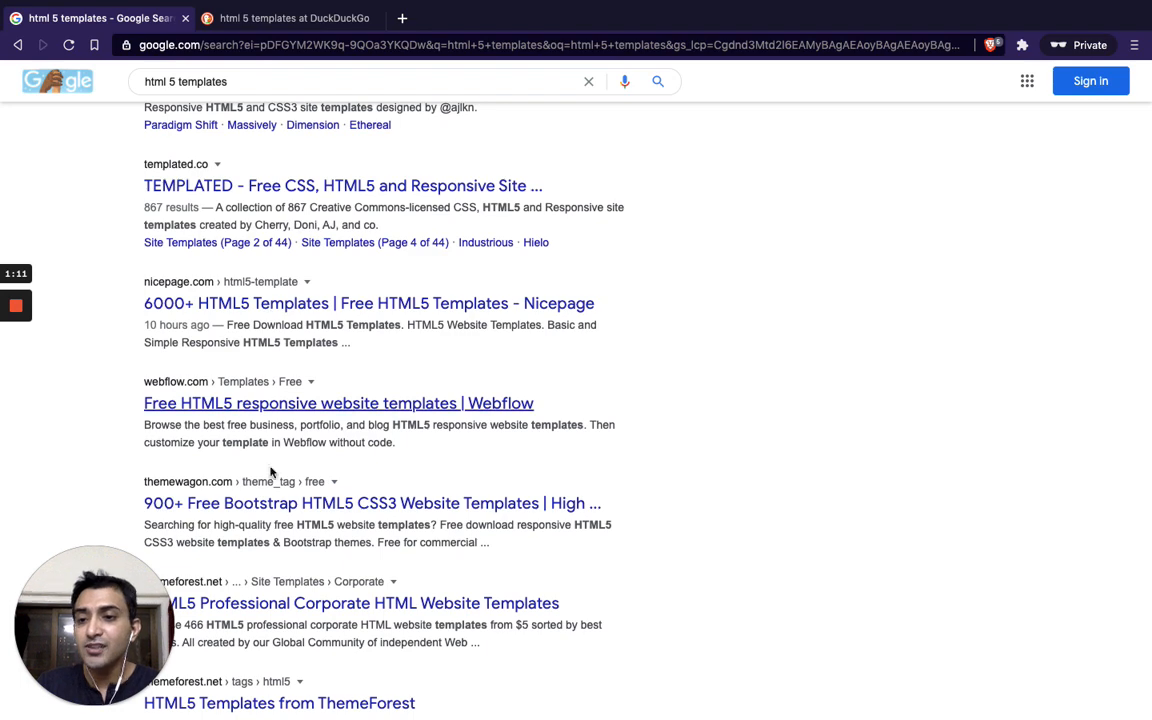
{"action": "mouse_move", "coordinate": [296, 508]}
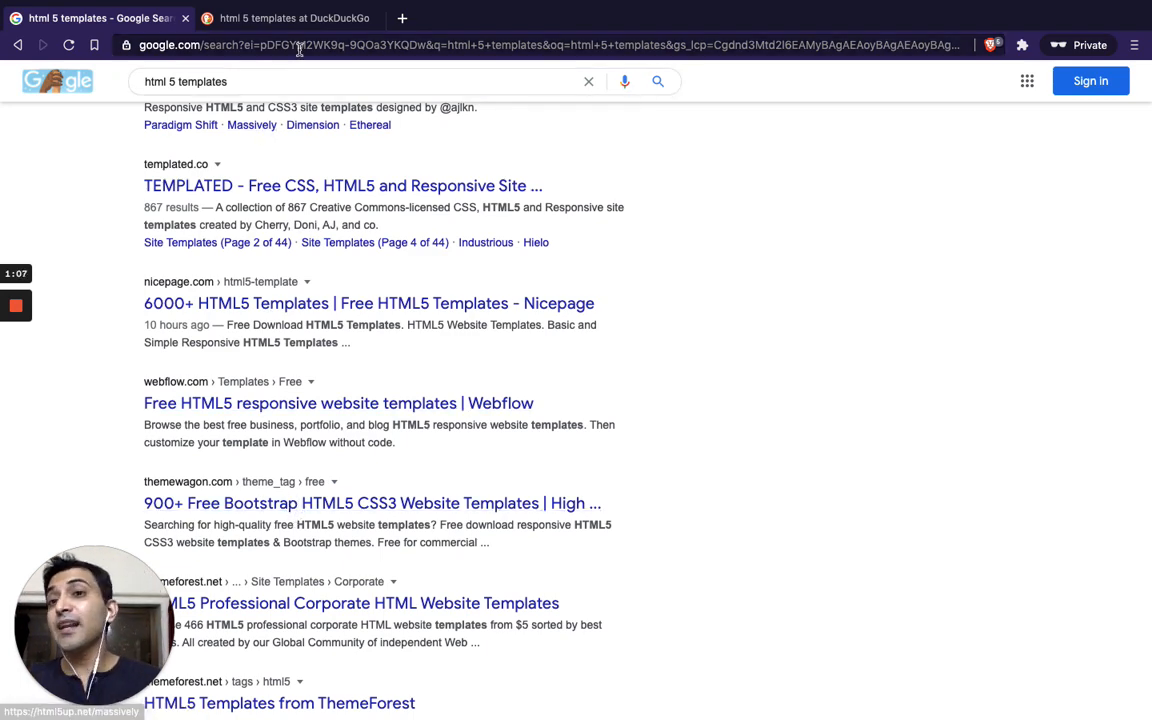
{"action": "left_click", "coordinate": [290, 18]}
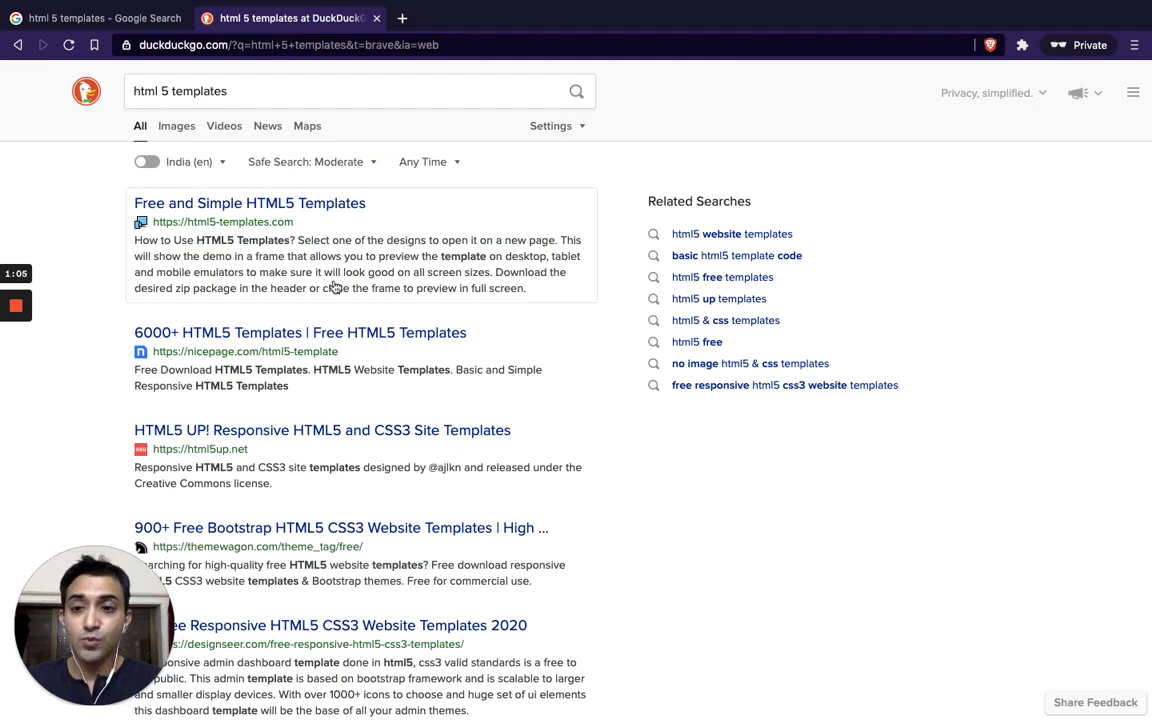
{"action": "scroll", "scroll_direction": "down", "scroll_amount": 3}
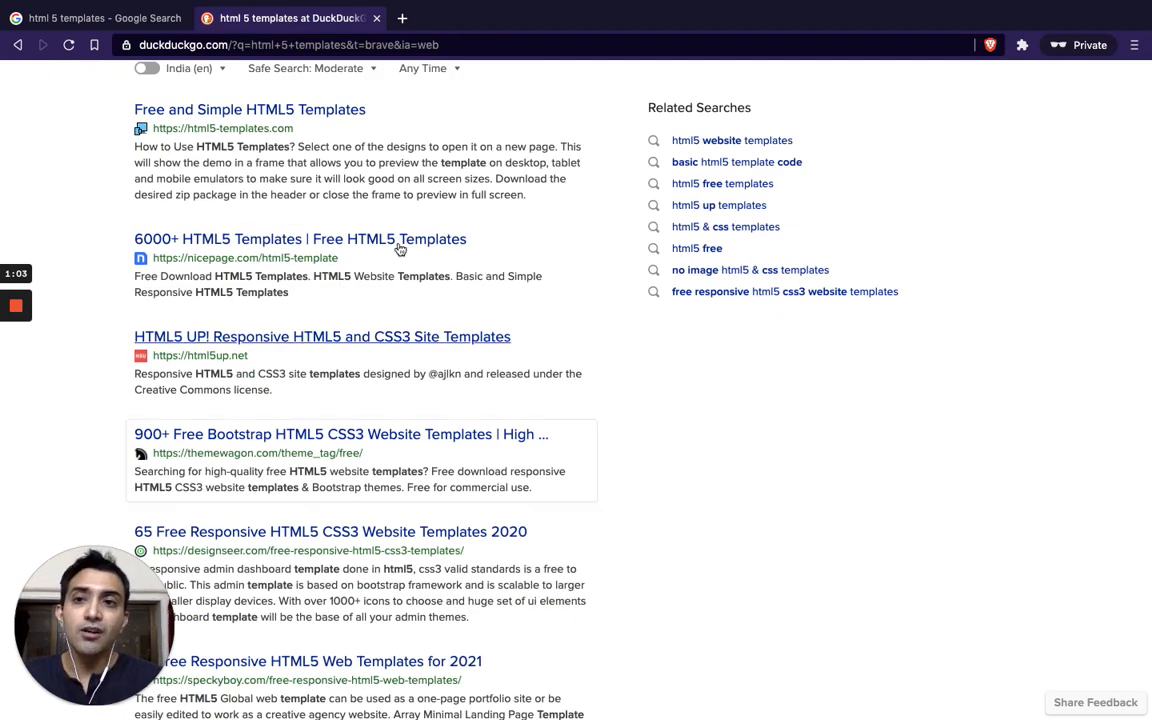